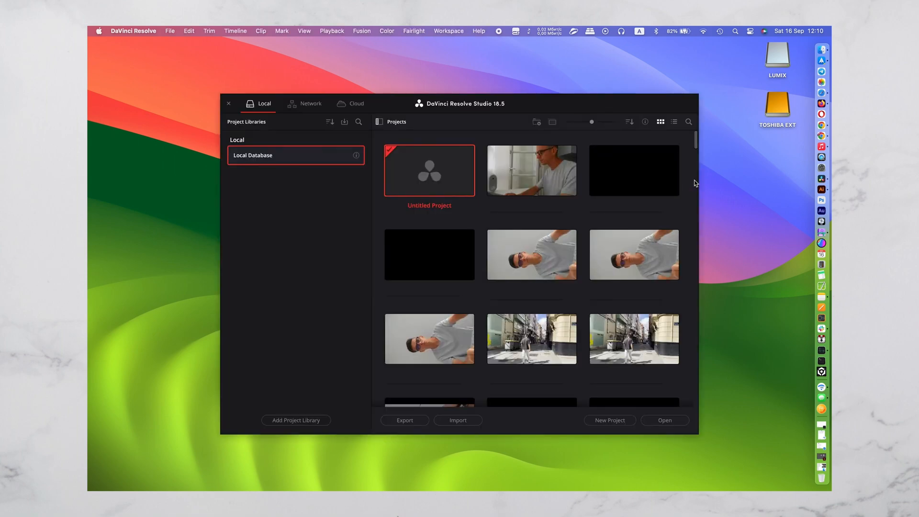
Restore the Subscribe_for_Youtube .dra archive via Restore Project Archive in the Project Manager.
right_click(479, 218)
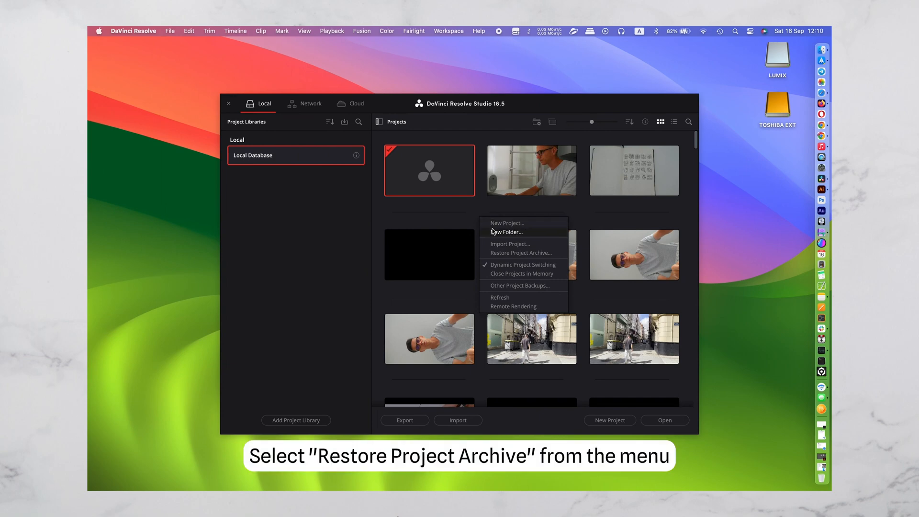
mouse_move(507, 255)
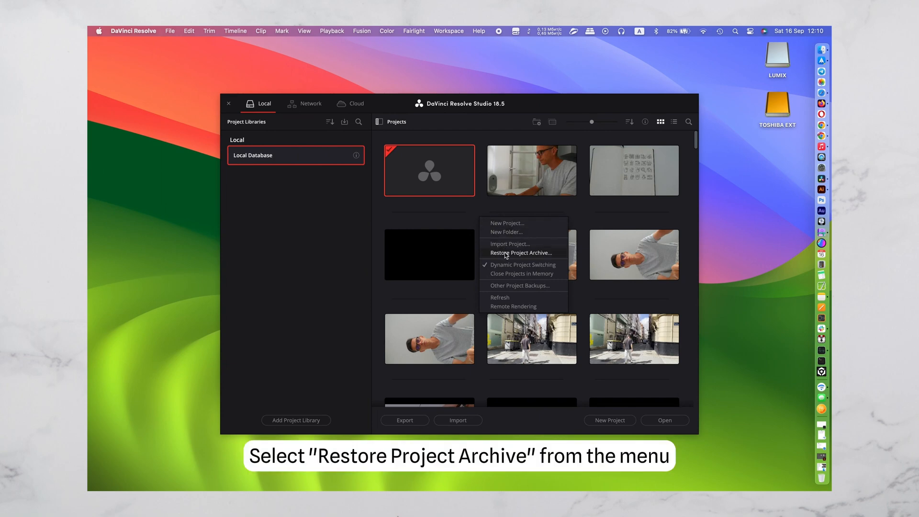
left_click(521, 253)
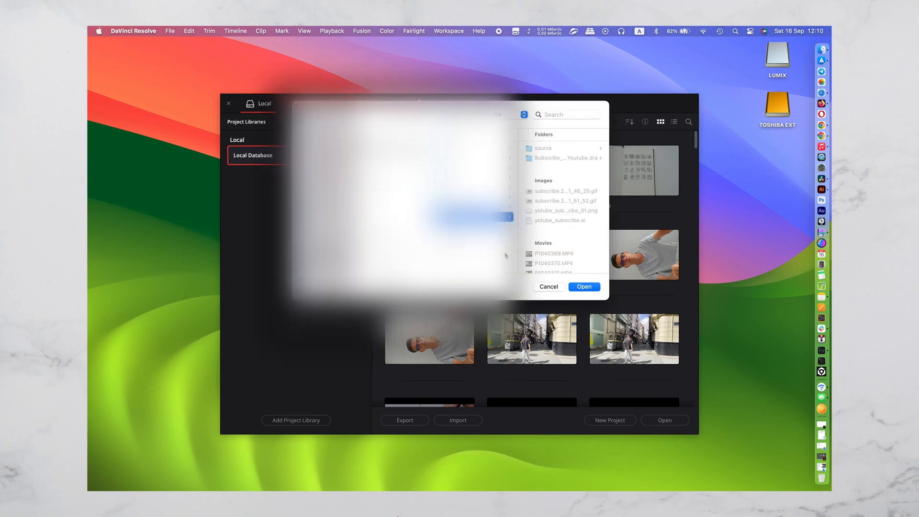
left_click(562, 158)
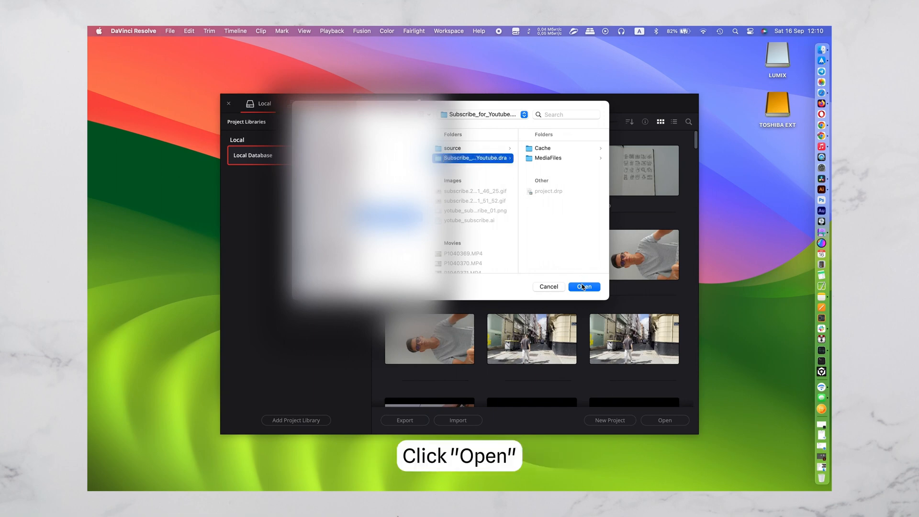
left_click(584, 287)
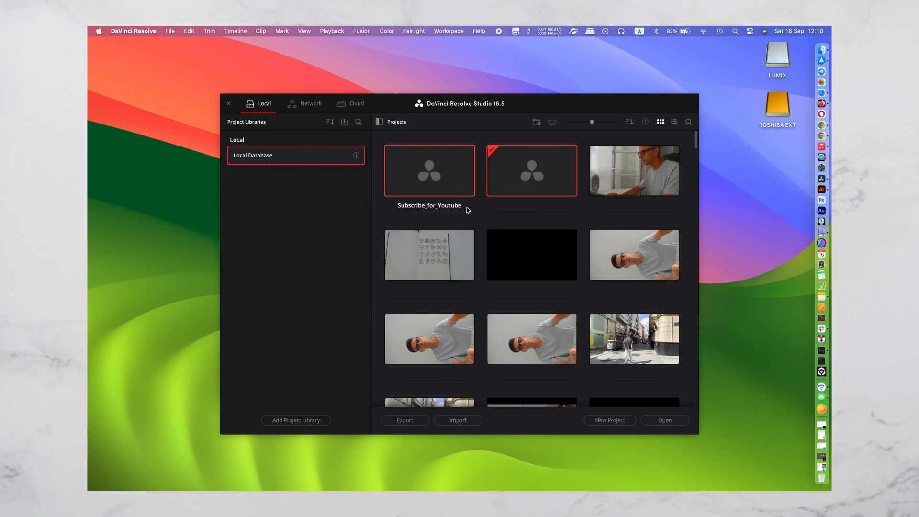
Open the restored Subscribe_for_Youtube project and bring the Finder folder of videos forward.
double_click(428, 170)
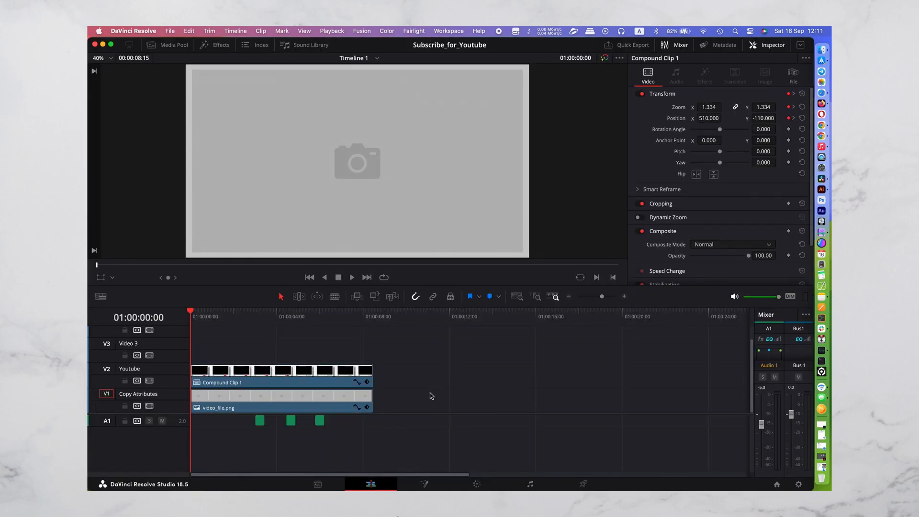
left_click(818, 48)
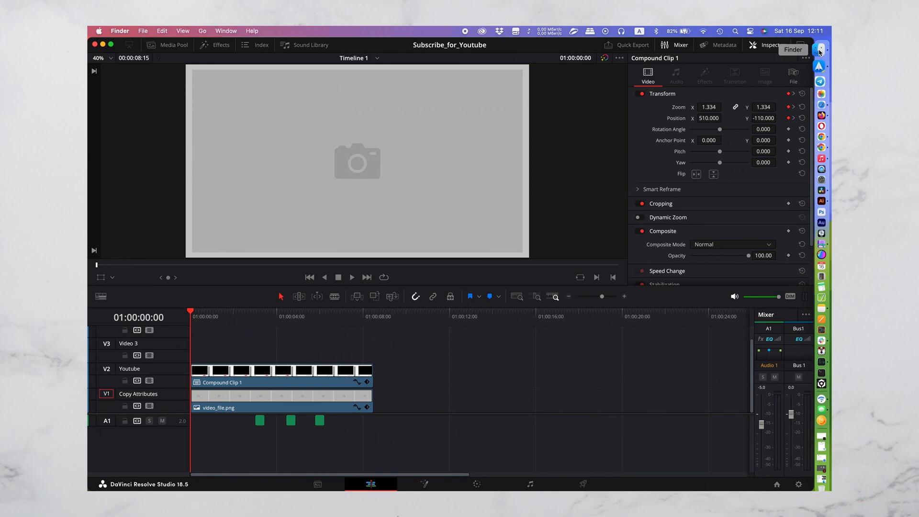
left_click(823, 48)
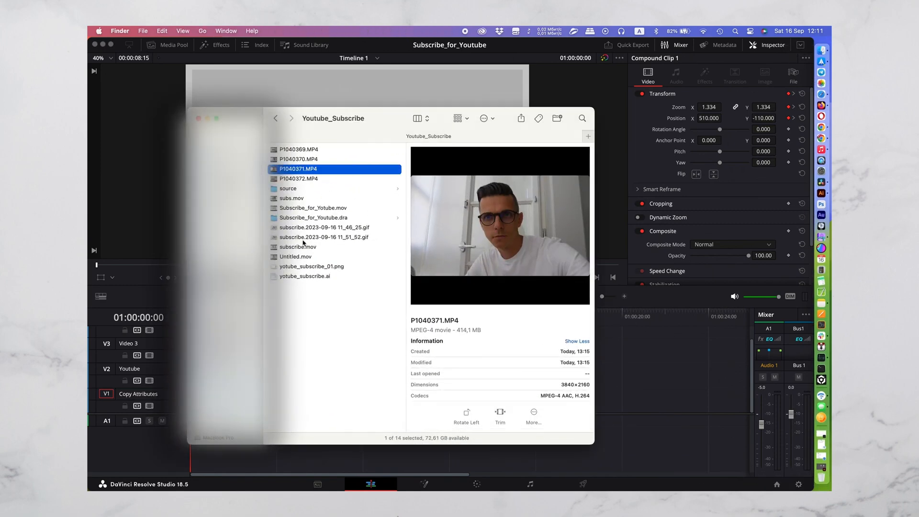
Drag Untitled.mov from Finder onto track V3 above the template clips and stop playback.
left_click_drag(295, 246, 657, 378)
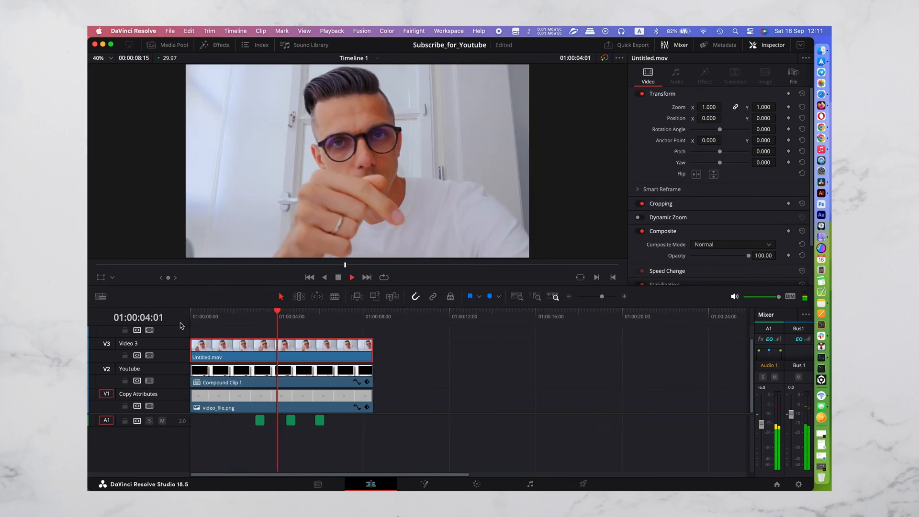
left_click(352, 277)
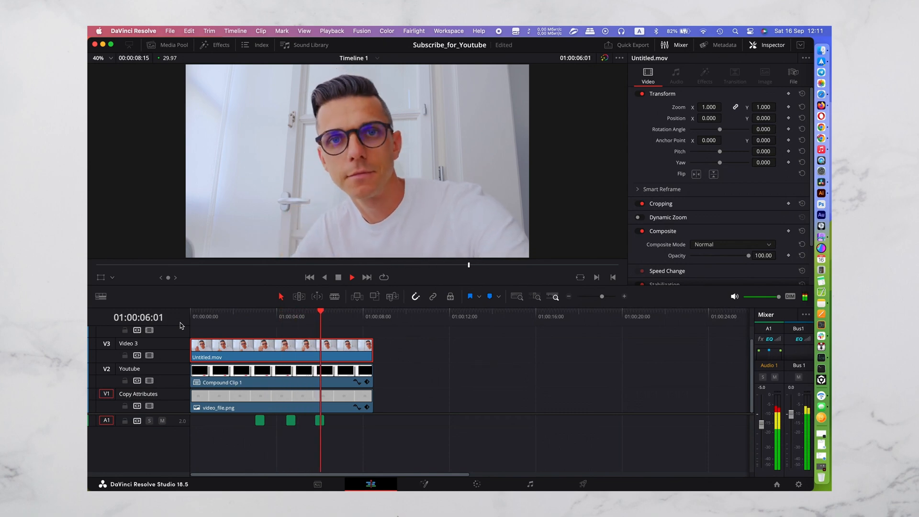
left_click(353, 277)
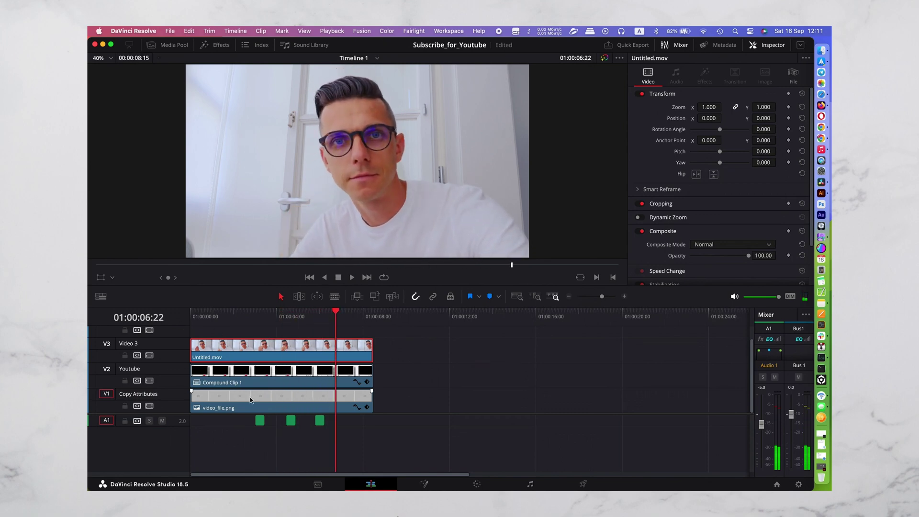
Copy video_file.png and start Paste Attributes on the Untitled.mov clip.
right_click(250, 408)
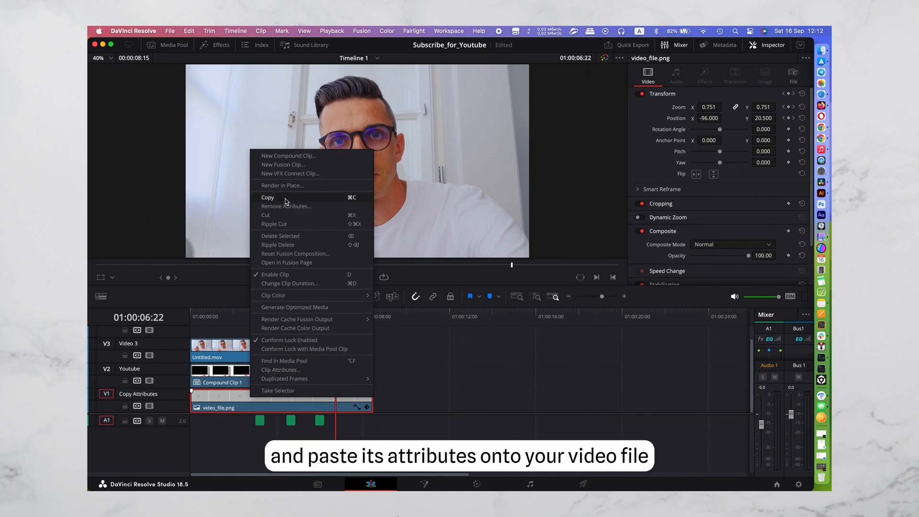
left_click(268, 197)
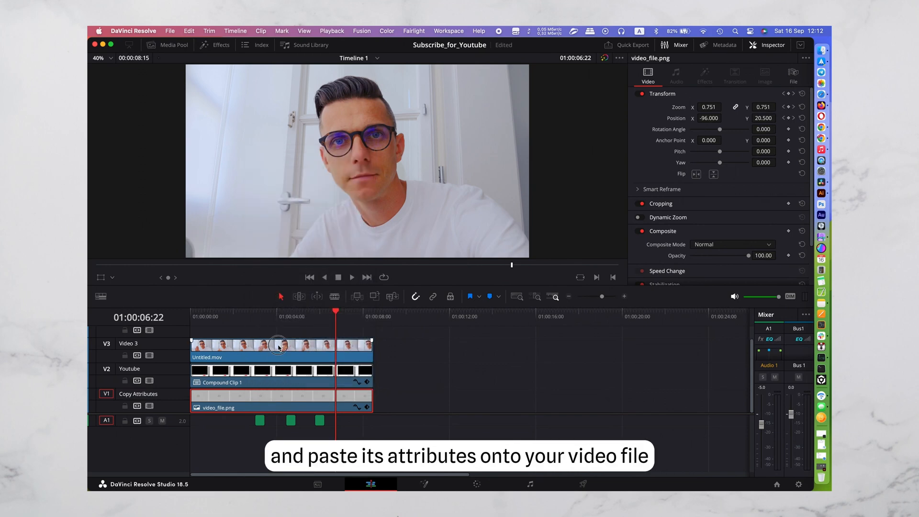
right_click(278, 347)
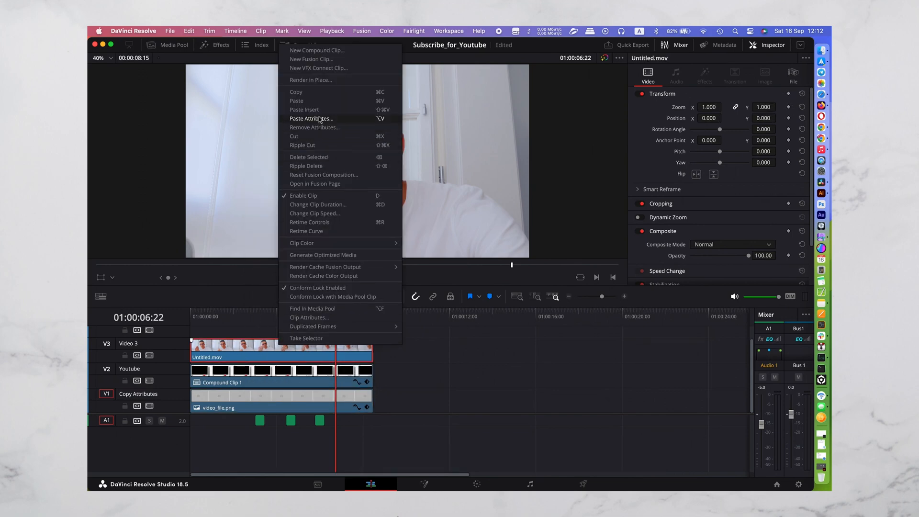
left_click(311, 119)
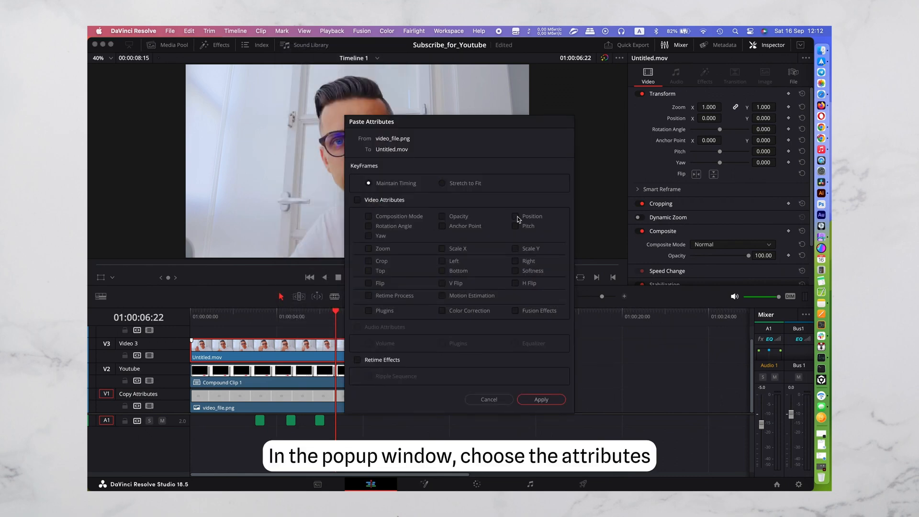
Apply only the Position and Zoom attributes so the video fits the YouTube frame.
left_click(515, 216)
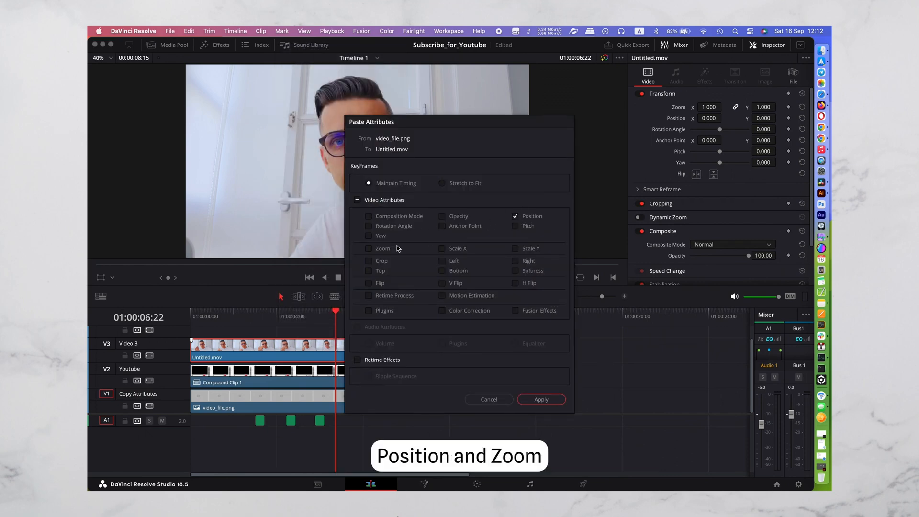
left_click(368, 249)
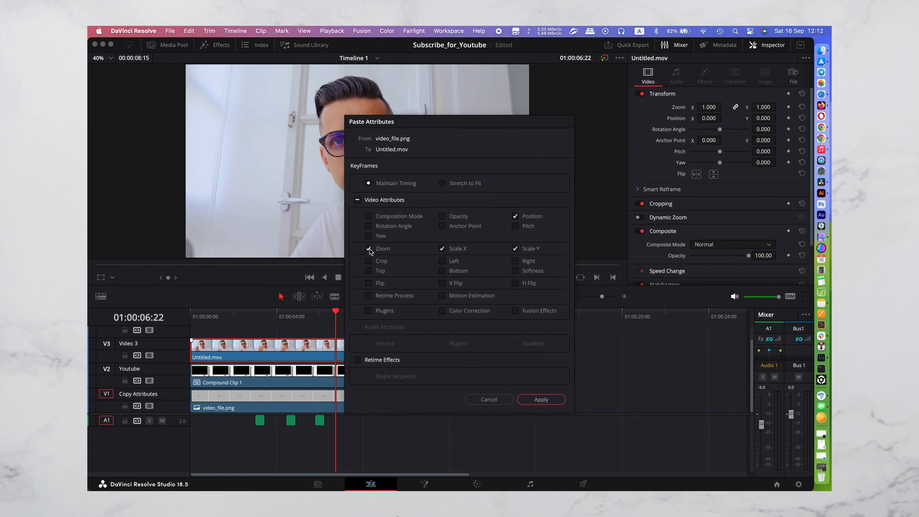
left_click(541, 399)
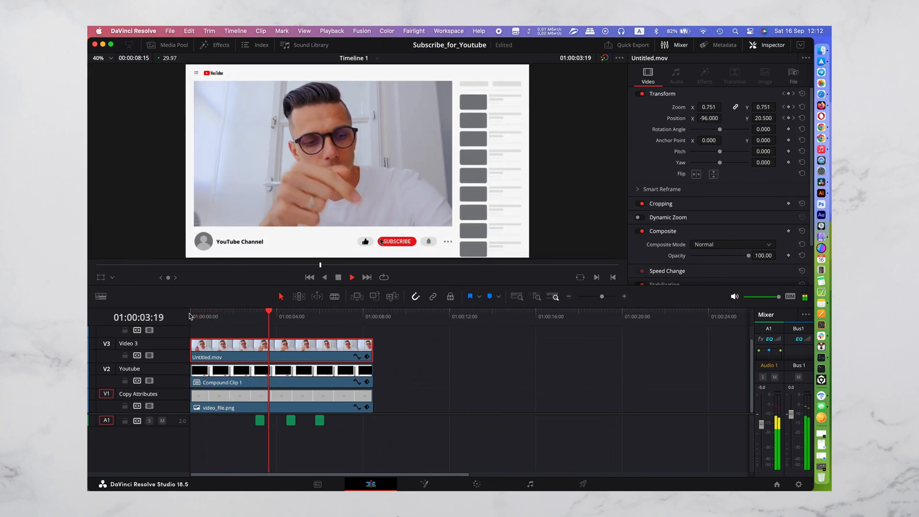
Delete video_file.png and move Untitled.mov down to V1 beneath Compound Clip 1.
left_click(351, 277)
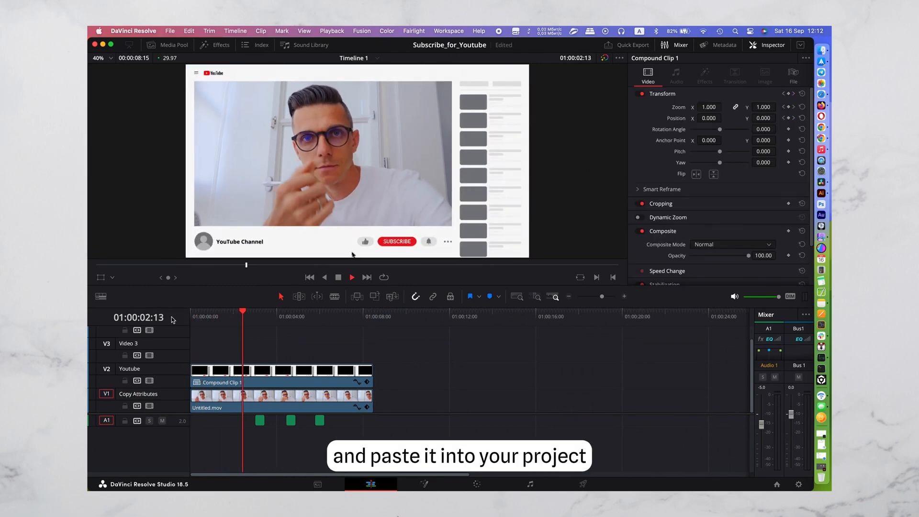
left_click(352, 278)
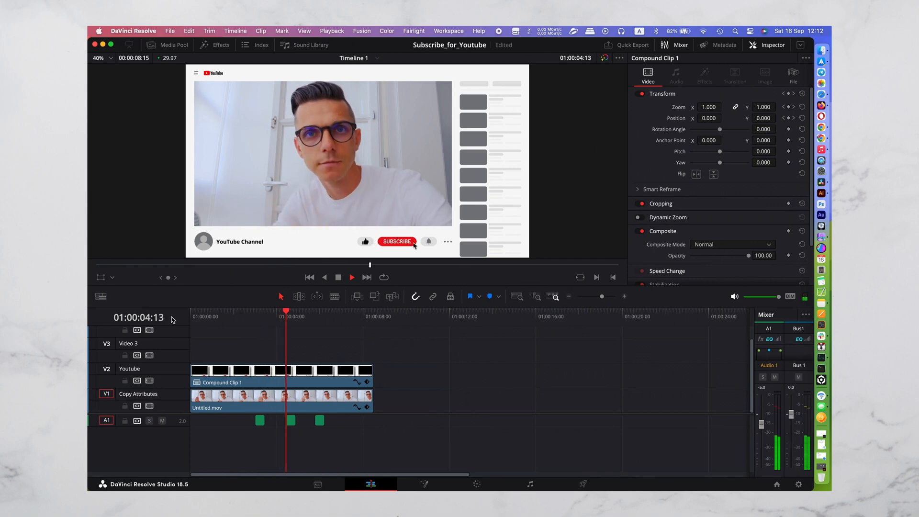
left_click(351, 277)
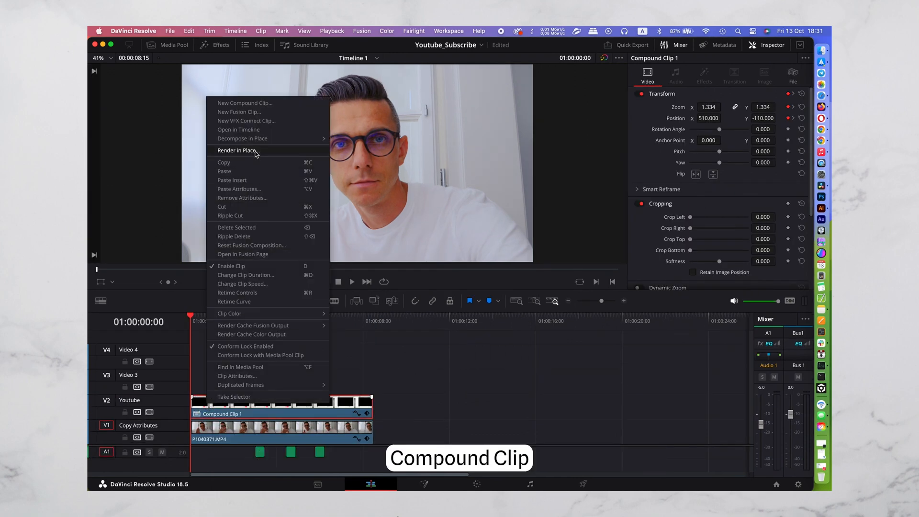
Open the compound clip and replace avatar.png with avatar_03_1500px-circl.png via the media pool.
left_click(238, 129)
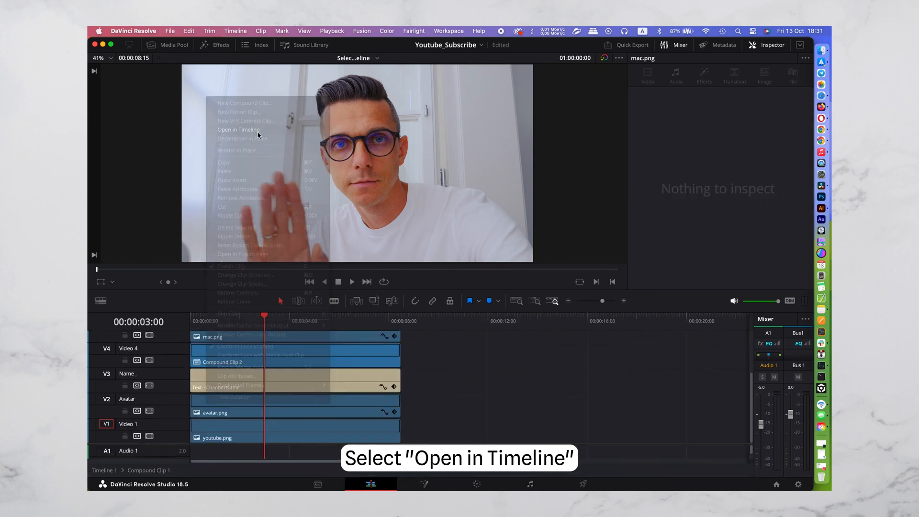
left_click(237, 129)
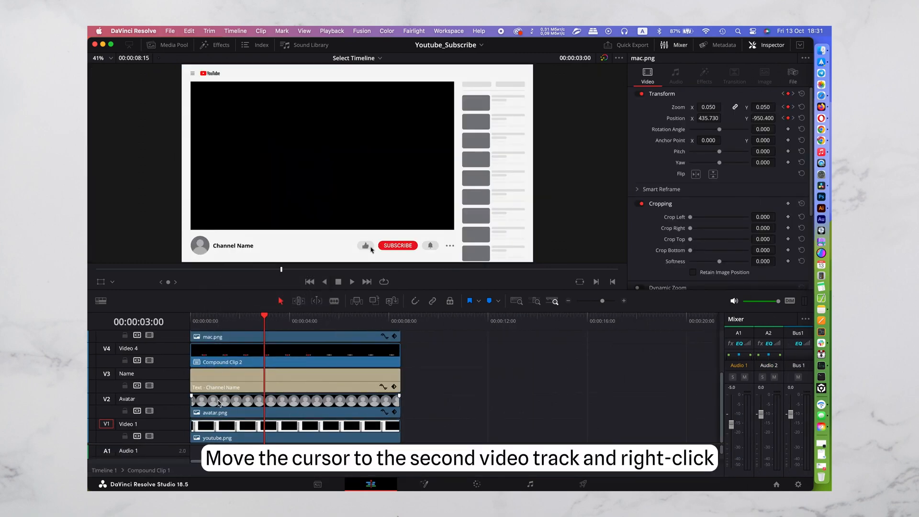
right_click(219, 402)
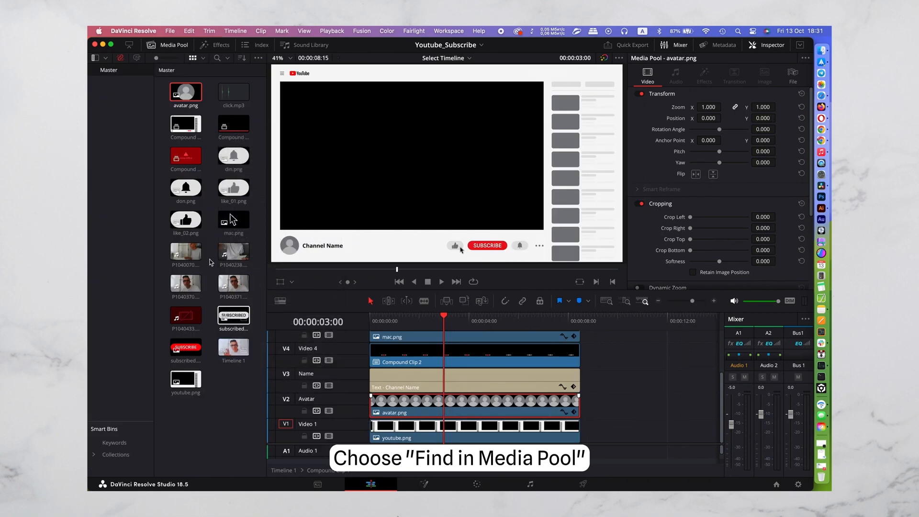
right_click(186, 92)
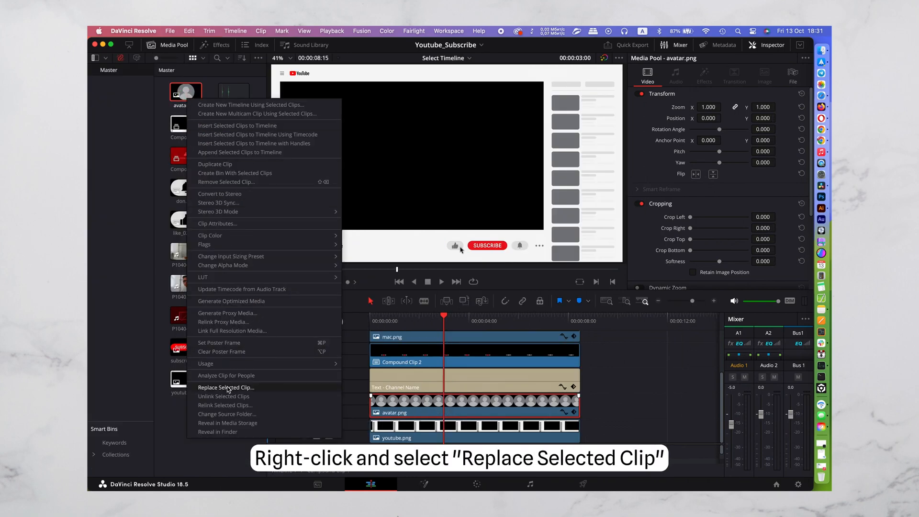
left_click(226, 387)
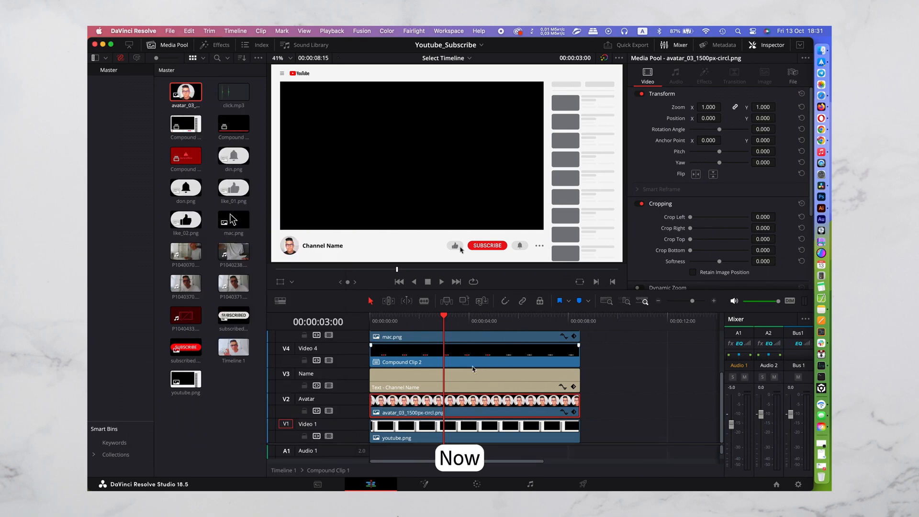
Select the Channel Name title and type 'Blogoodf' in the Inspector's Rich Text box.
left_click(406, 387)
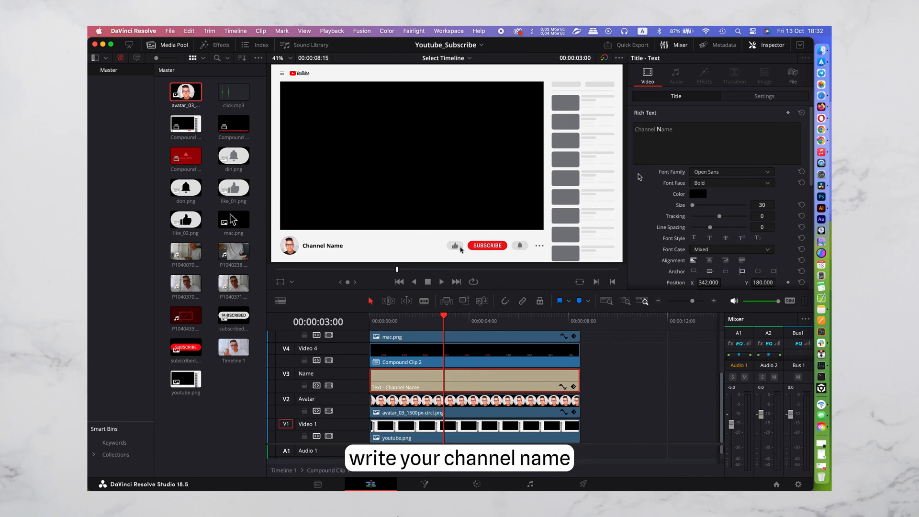
type("B")
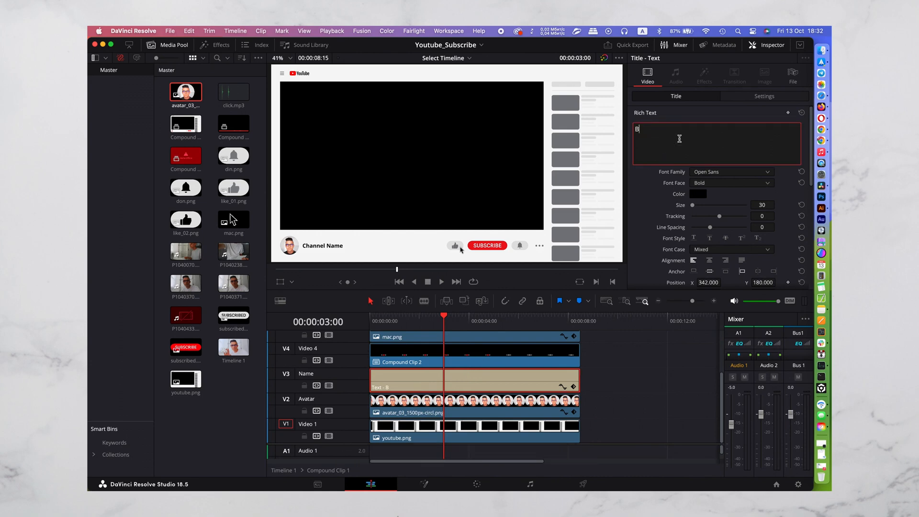
type("logoodf")
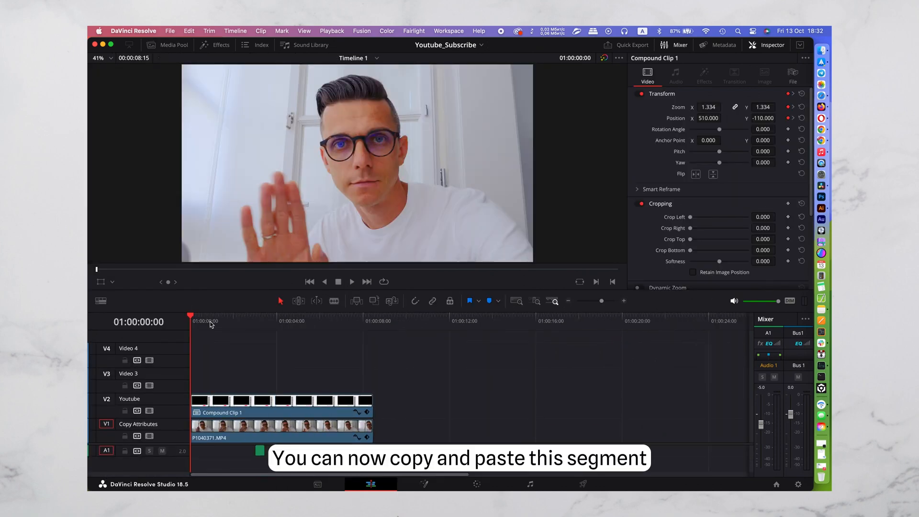
Play Timeline 1 to review the composite with the new avatar and Blogoodf name.
left_click(352, 281)
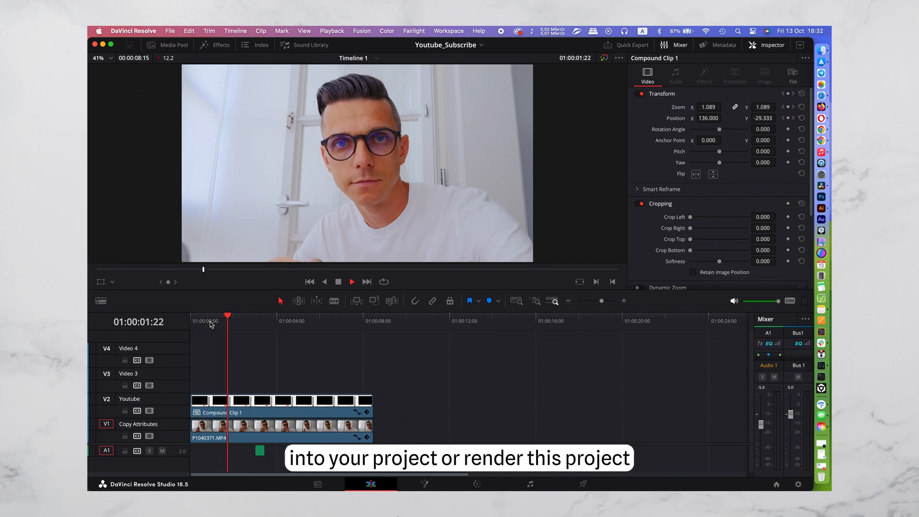
left_click(352, 282)
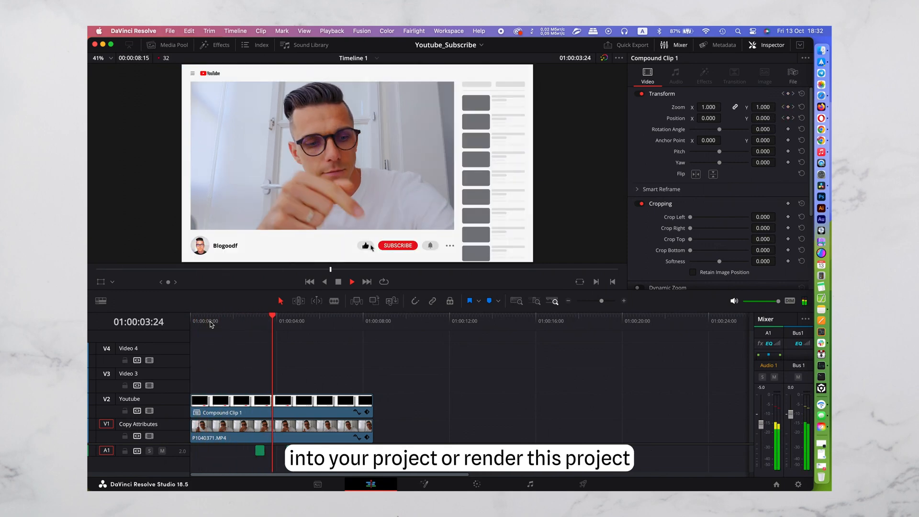